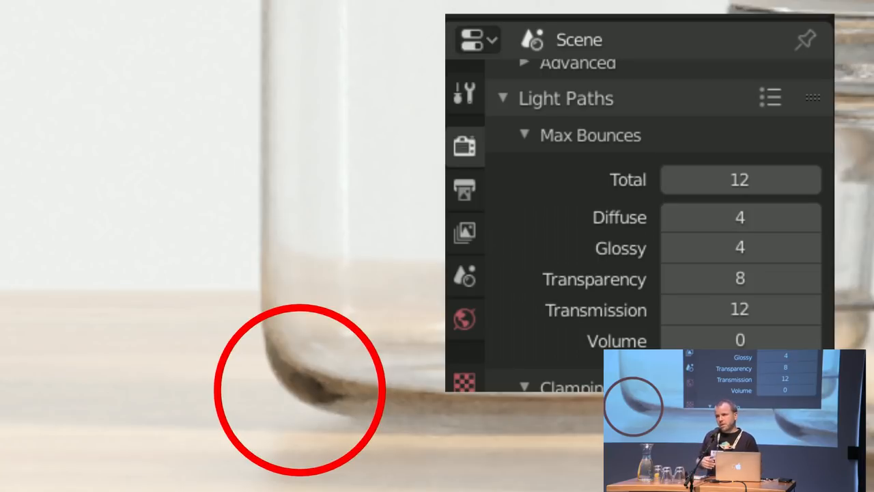
- Wire Ray Depth through a Greater Than 10 test into the Mix Shader factor
left_click(740, 248)
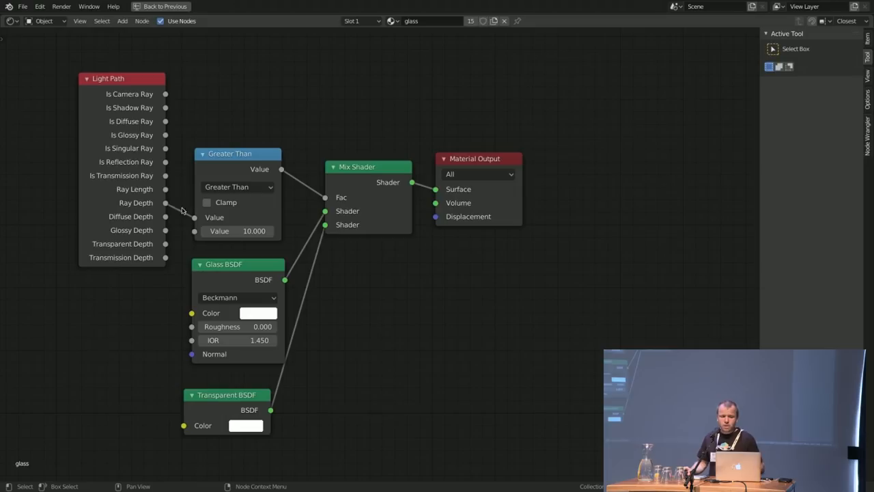
mouse_move(225, 227)
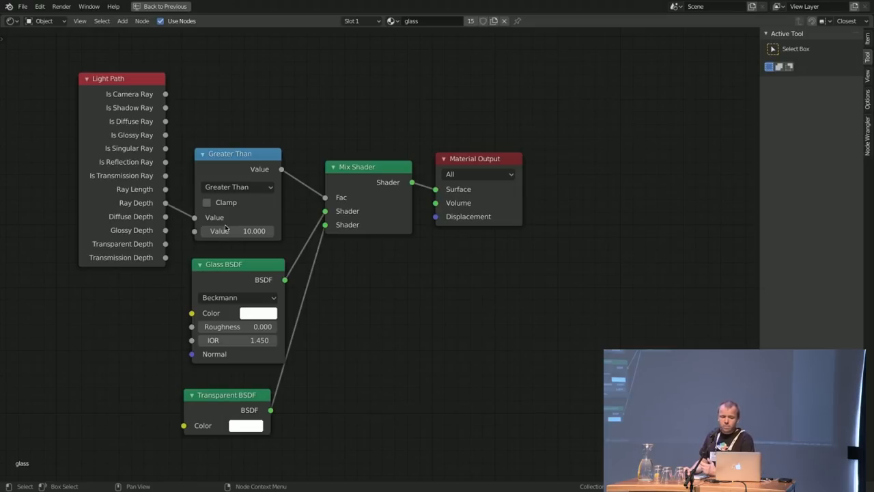
mouse_move(242, 157)
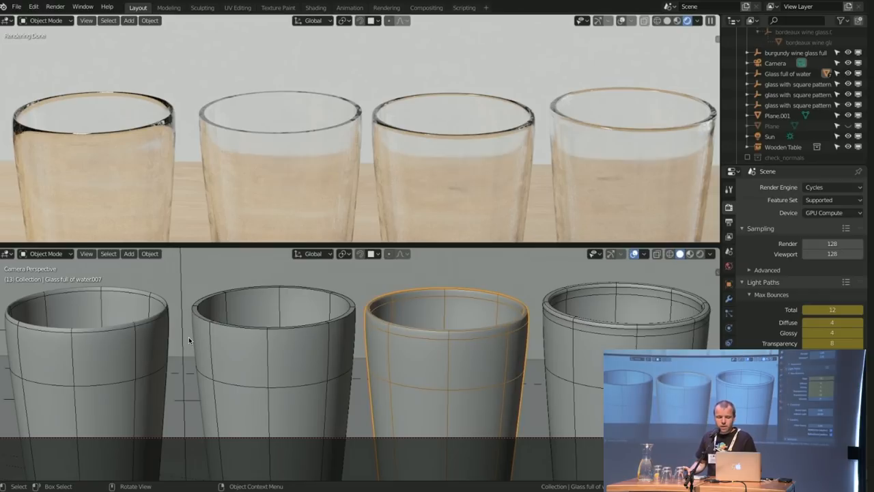
mouse_move(120, 318)
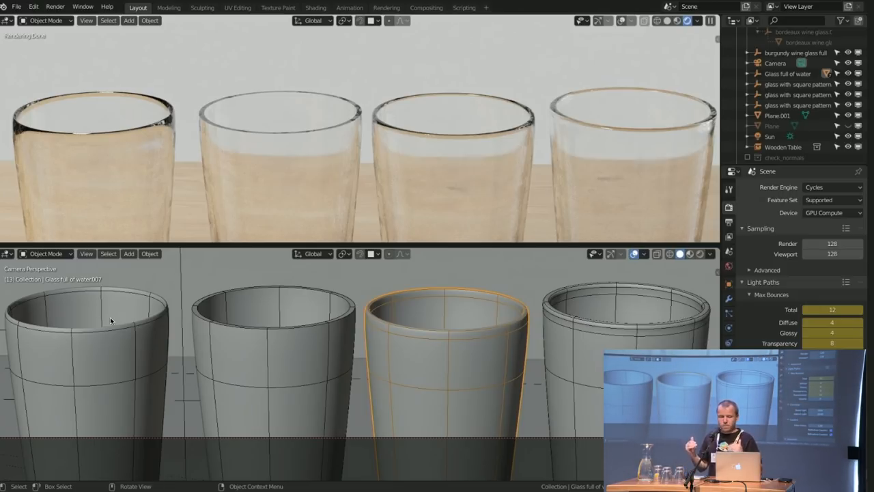
mouse_move(214, 333)
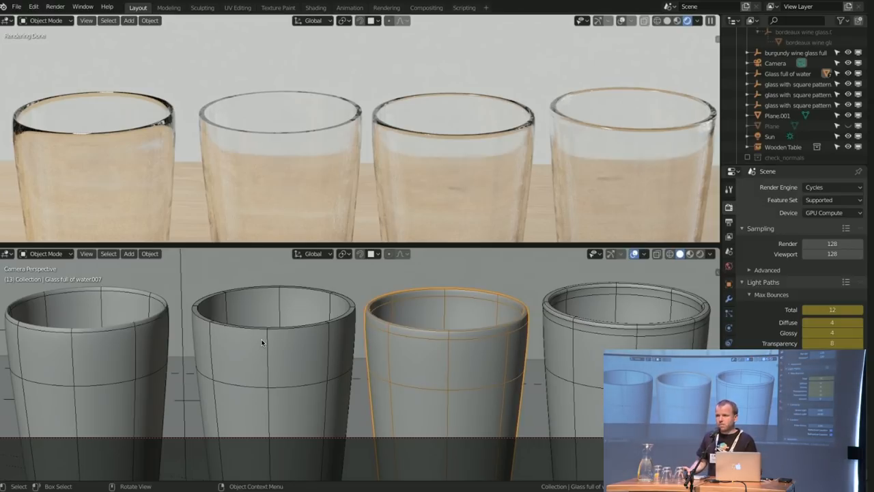
mouse_move(247, 344)
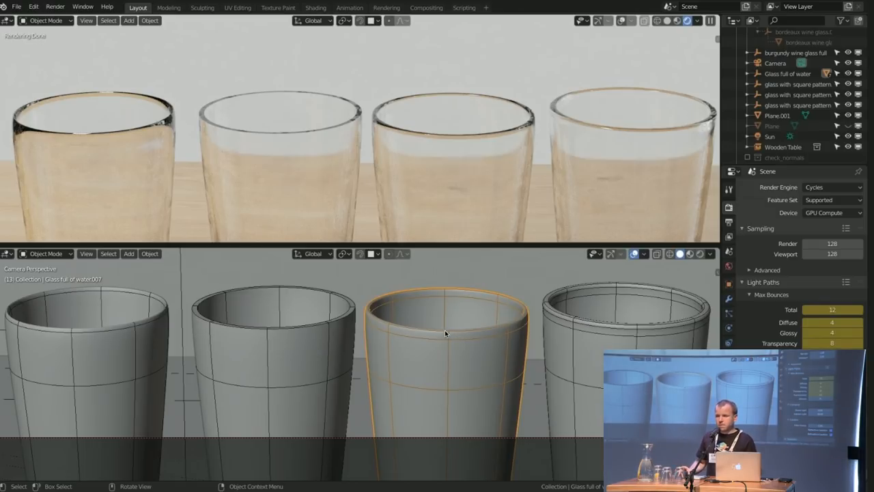
mouse_move(497, 334)
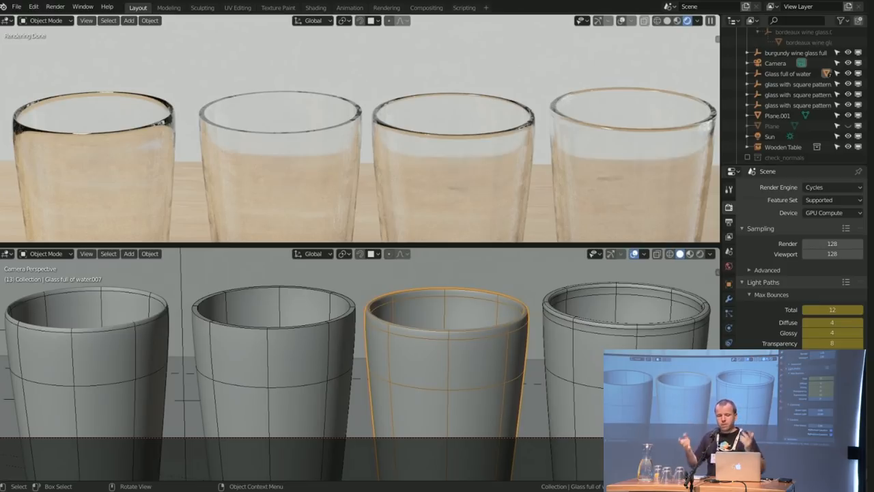
mouse_move(568, 184)
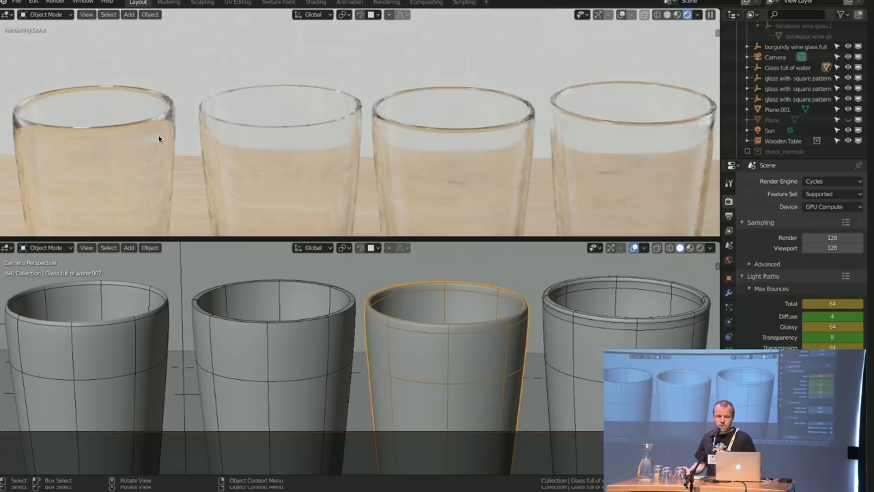
mouse_move(42, 76)
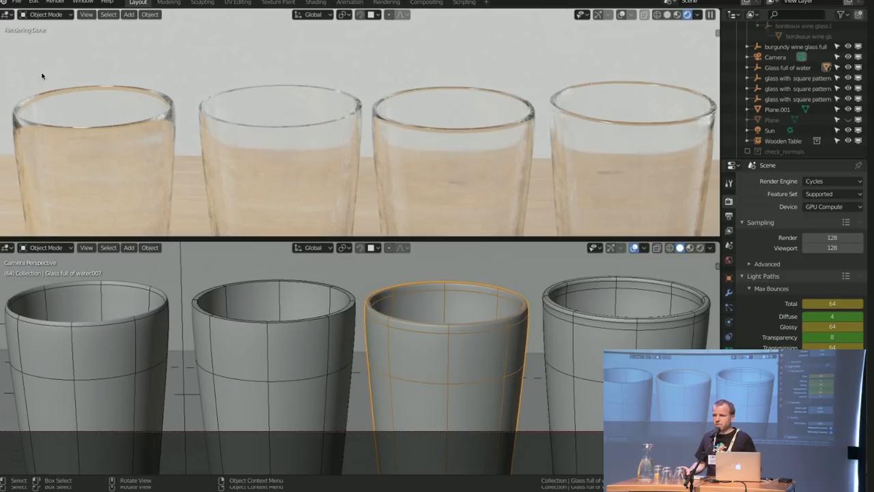
mouse_move(433, 142)
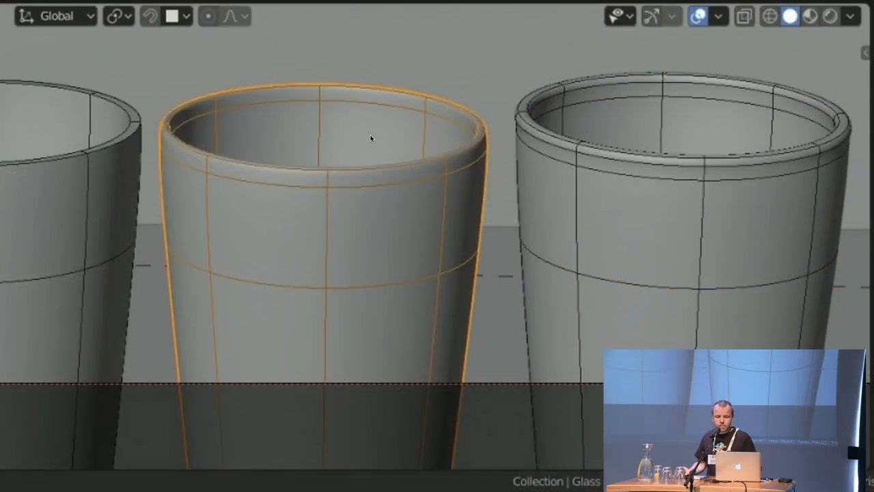
mouse_move(557, 145)
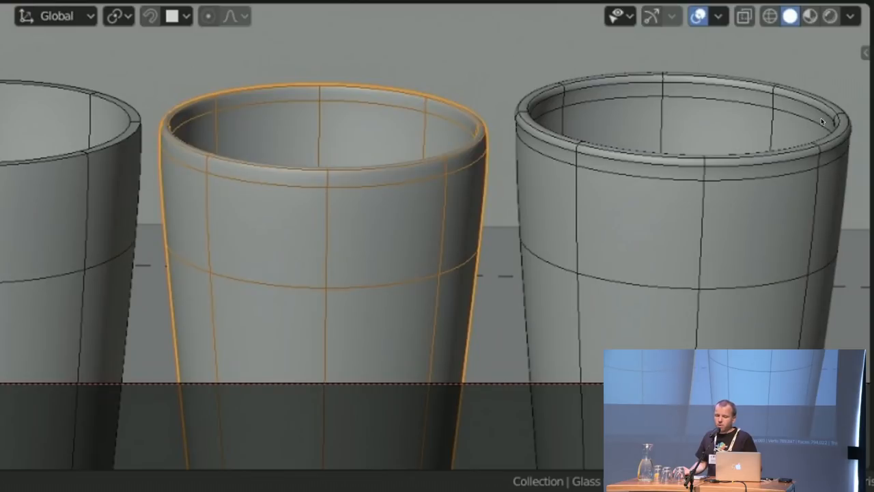
mouse_move(768, 176)
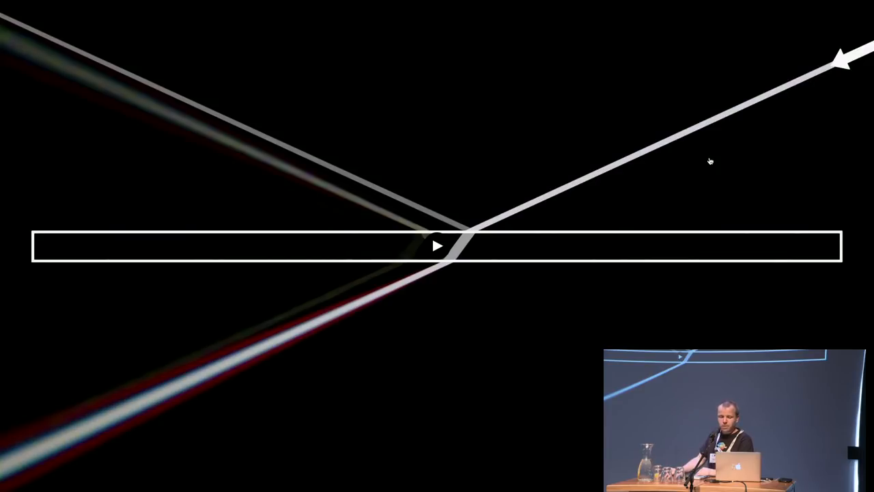
- Play the animation of a light ray refracting through the glass slab
left_click(439, 246)
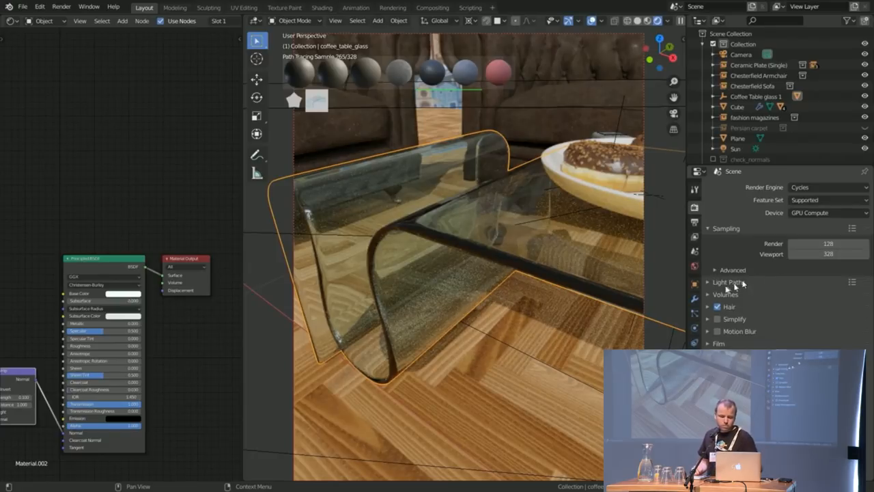
- Expand Light Paths and Max Bounces to show Total 12, Diffuse 4, Glossy 24, Transparency 24
left_click(718, 282)
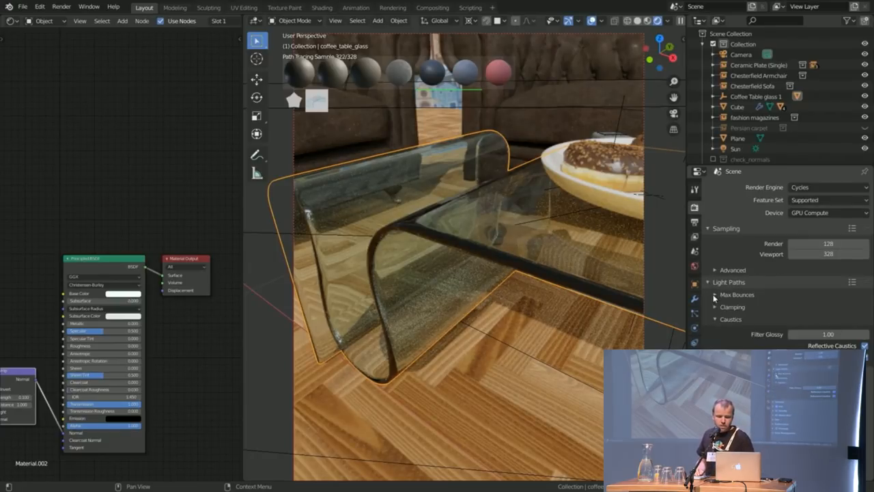
left_click(715, 294)
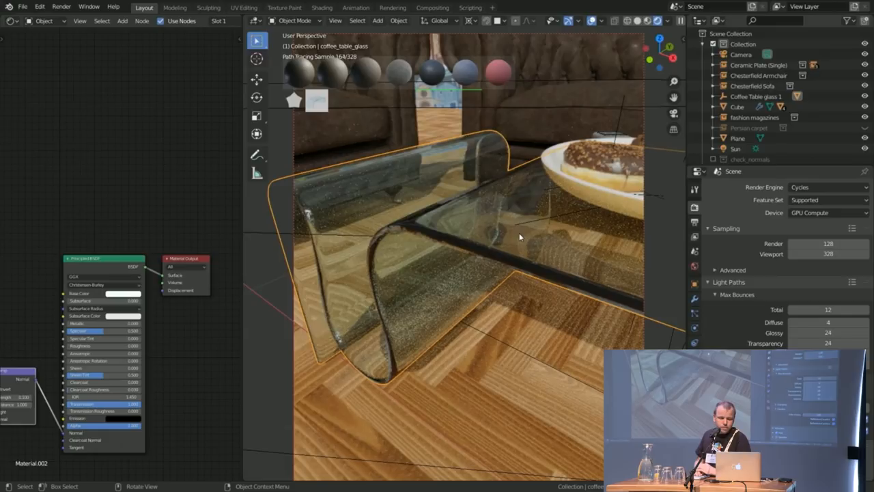
- Enter Edit Mode on the table, then bring up the BlenderKit material search sidebar
key("Tab")
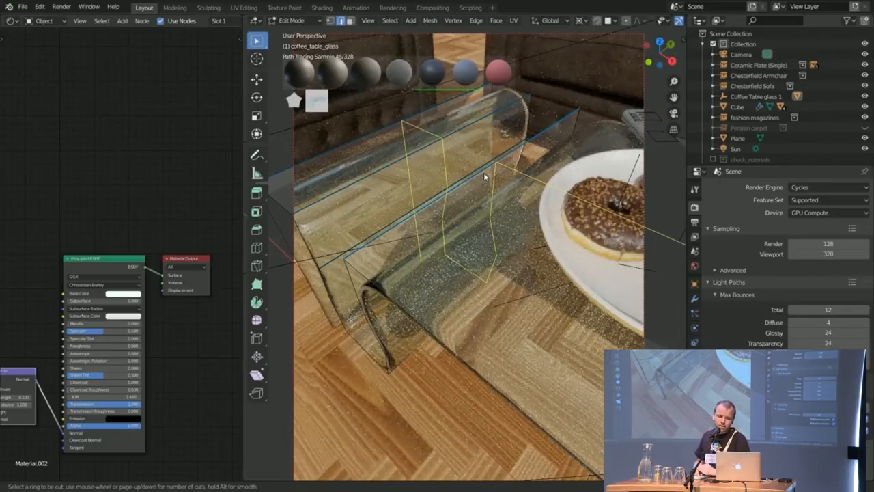
left_click(486, 176)
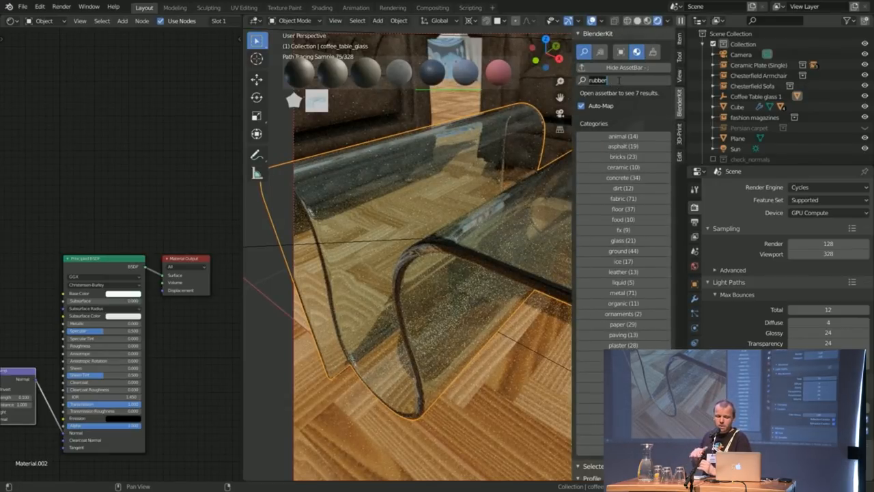
- Search BlenderKit for 'green glas' to find the Glass with green side material
type("green glas")
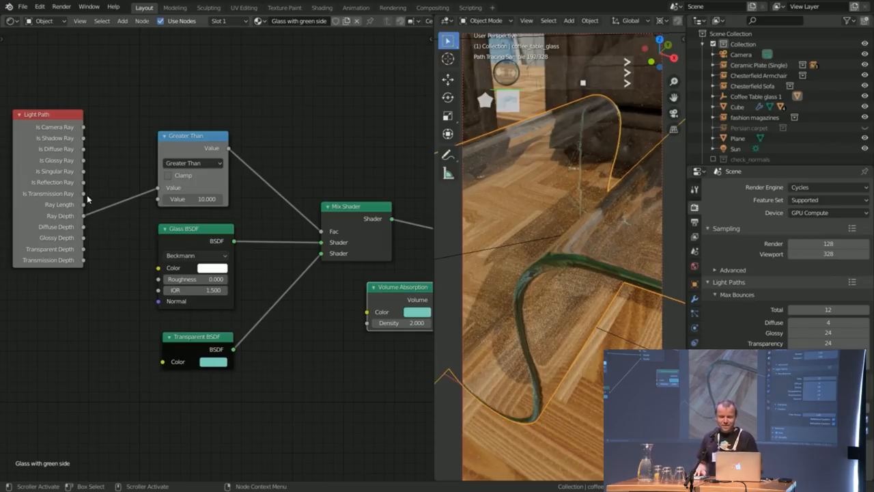
left_click_drag(184, 135, 181, 139)
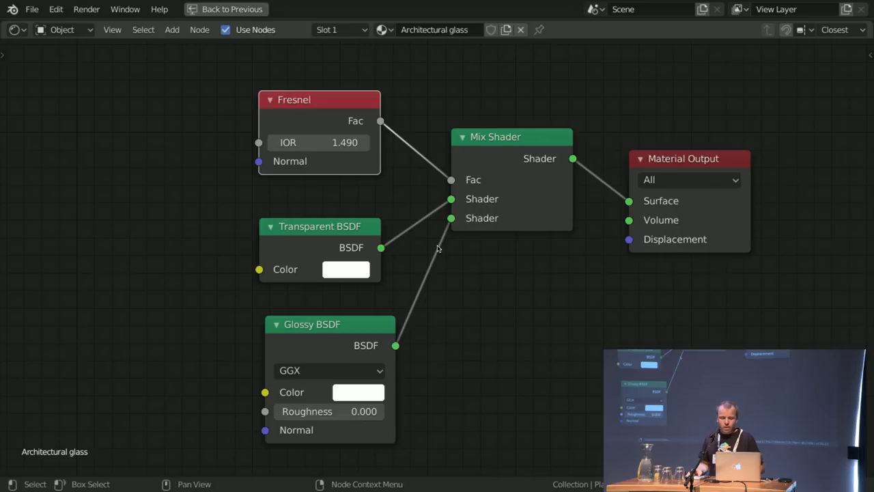
- Zoom out the Shader Editor to reveal the Light Path, Add, Multiply 0.125 and Subtract nodes
scroll("down", 3)
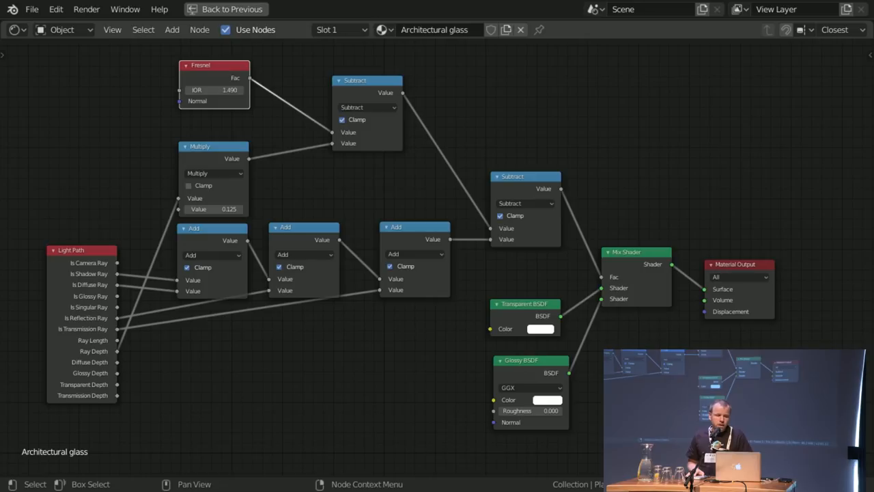
mouse_move(452, 240)
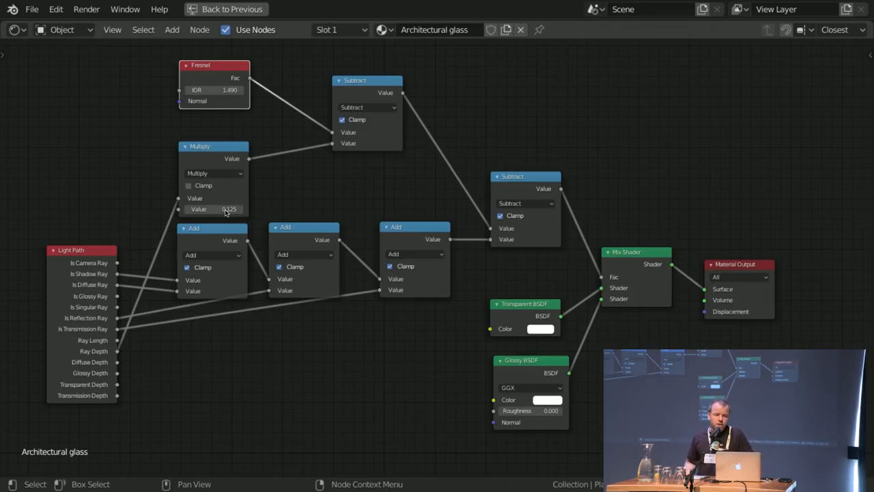
mouse_move(244, 201)
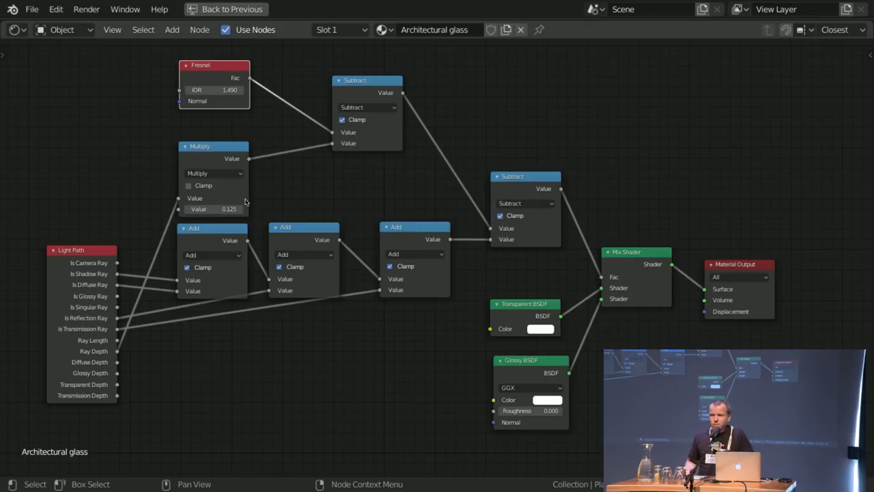
mouse_move(239, 199)
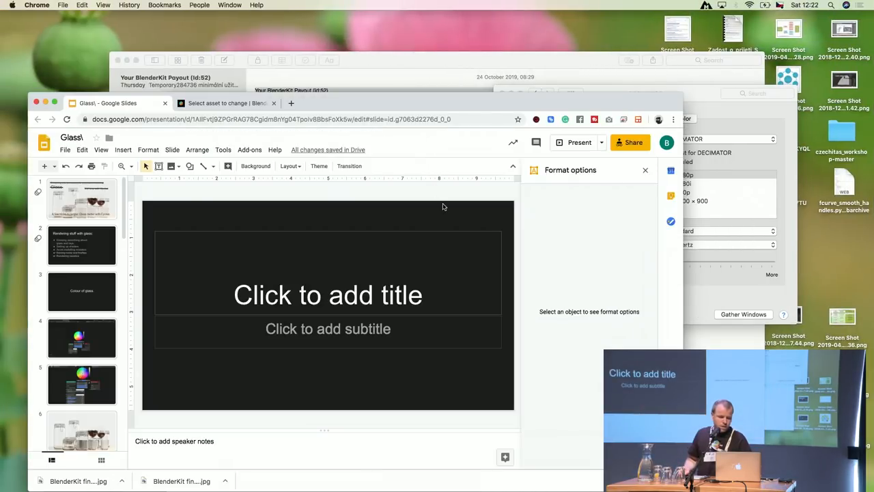
- Switch to Chrome showing the Glass presentation in Google Slides
key("cmd+tab")
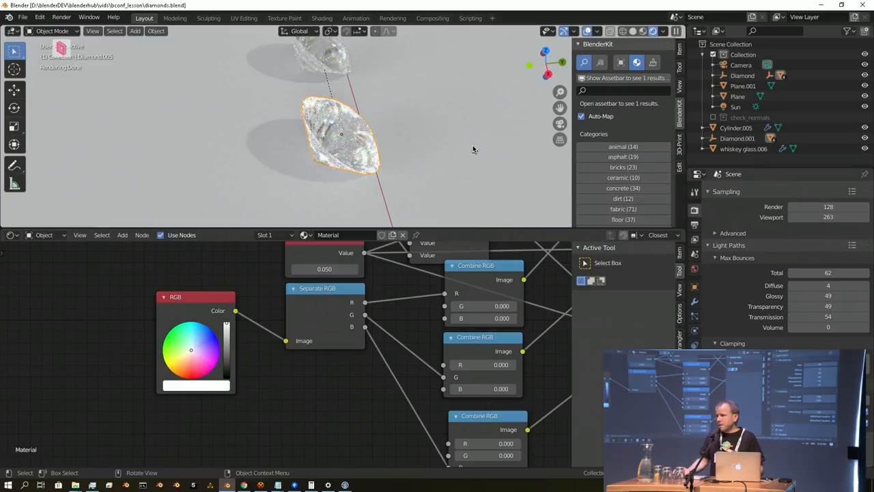
mouse_move(476, 145)
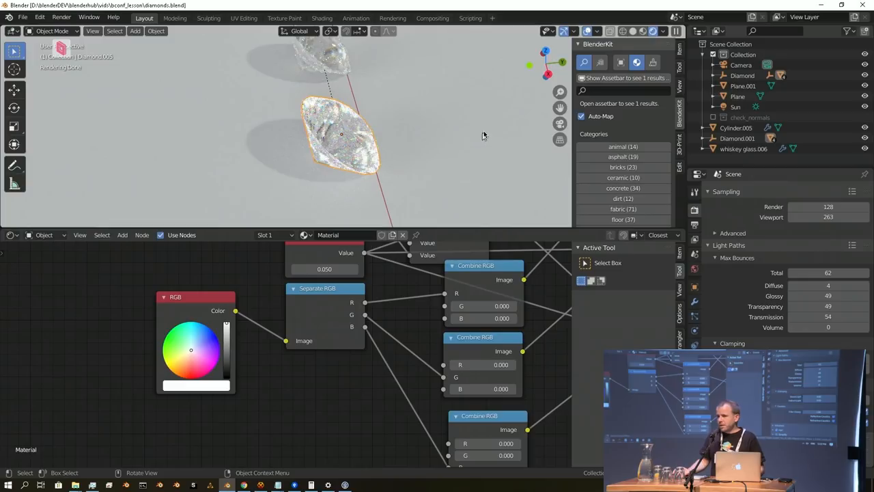
mouse_move(487, 138)
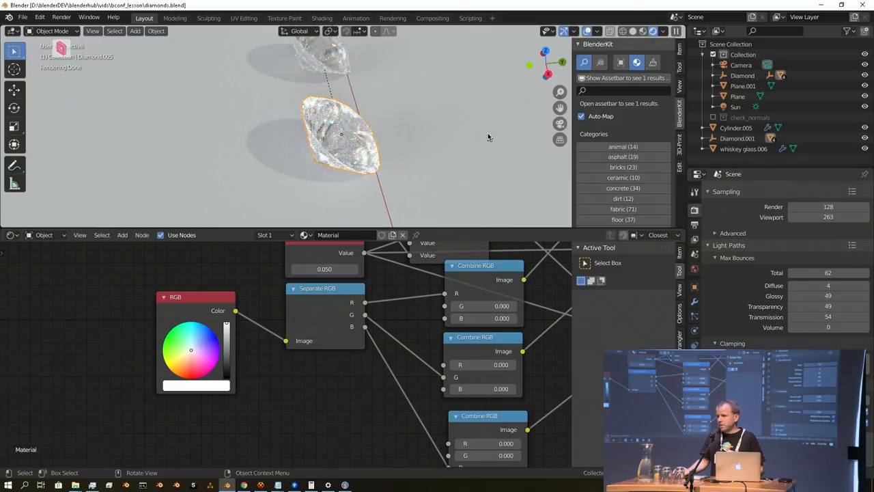
mouse_move(465, 155)
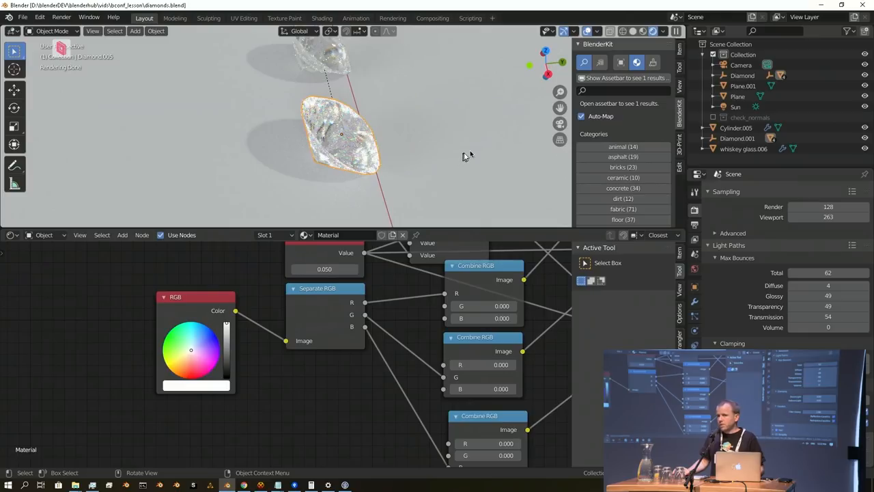
mouse_move(460, 162)
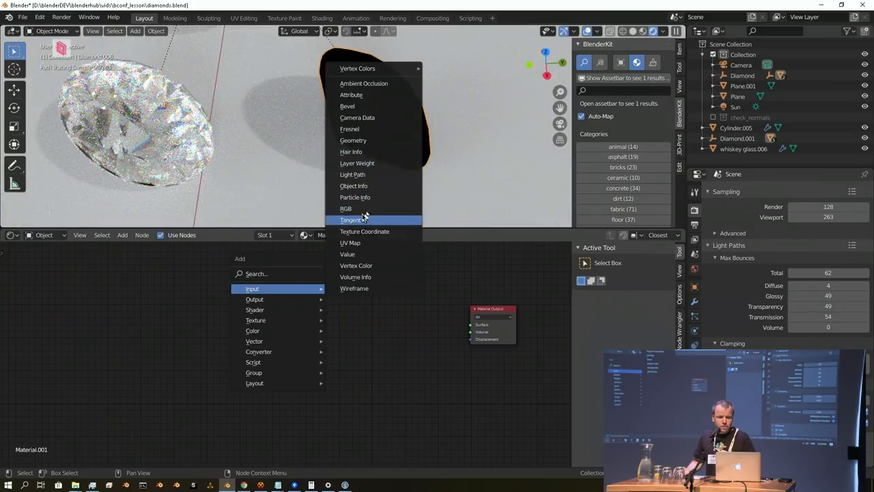
- Add an RGB node feeding Separate RGB, then add a Combine RGB node from the Converter category
left_click(346, 208)
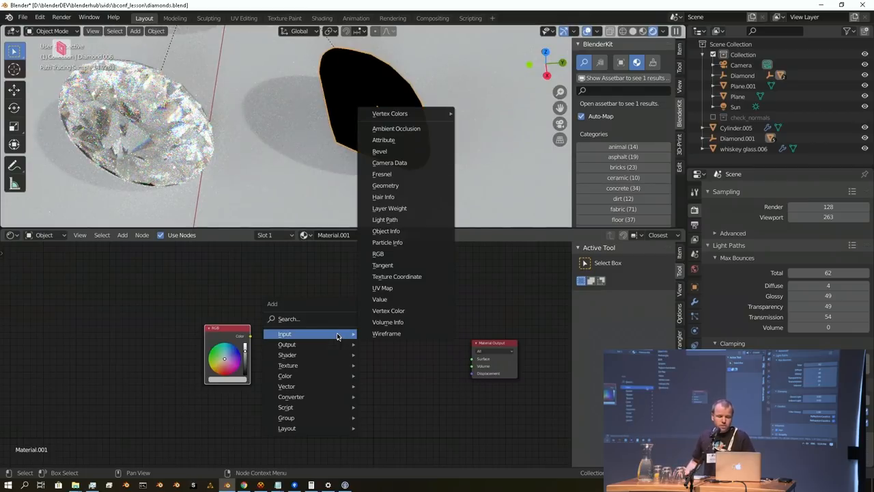
mouse_move(314, 388)
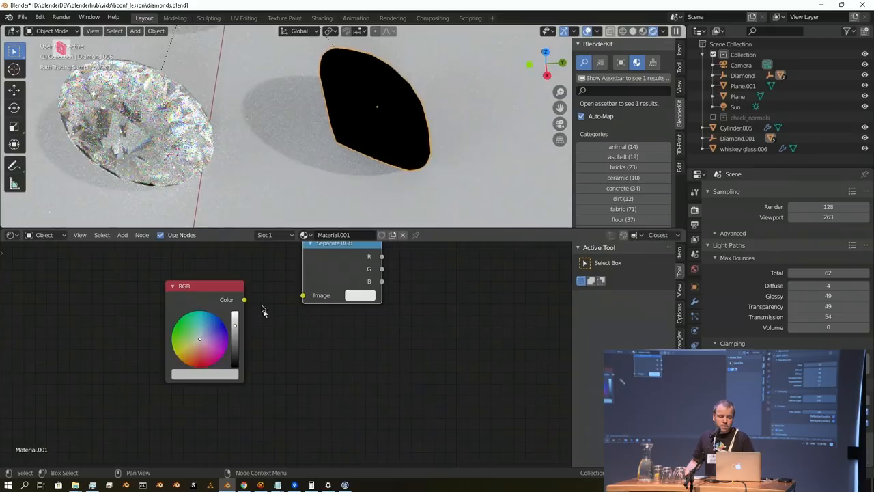
left_click_drag(244, 300, 303, 295)
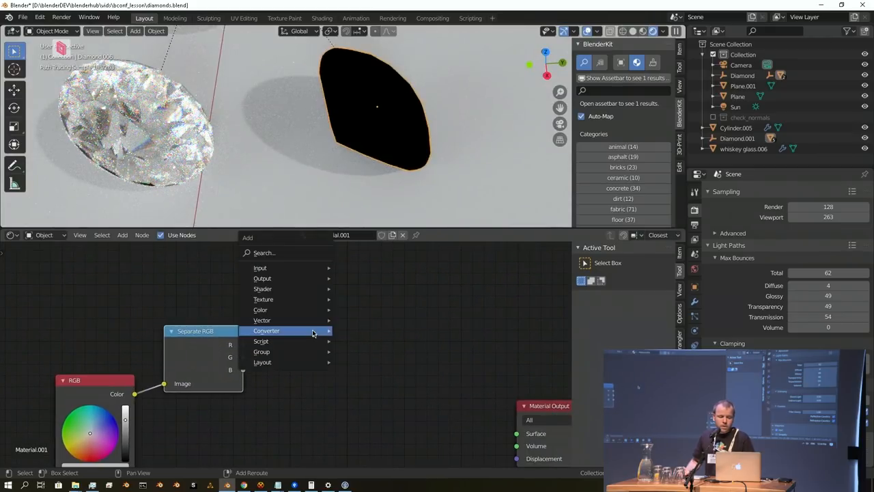
left_click(287, 331)
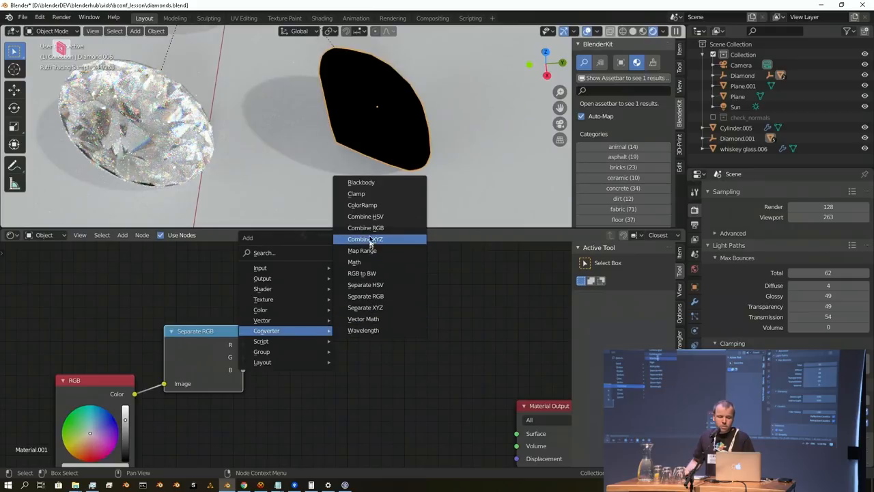
left_click(366, 227)
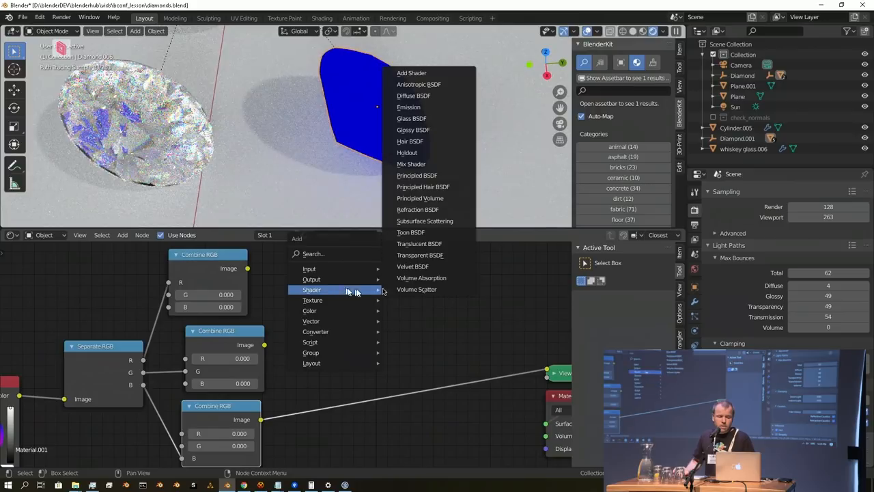
- Add a Glass BSDF node to be driven by a Combine RGB colour
left_click(410, 118)
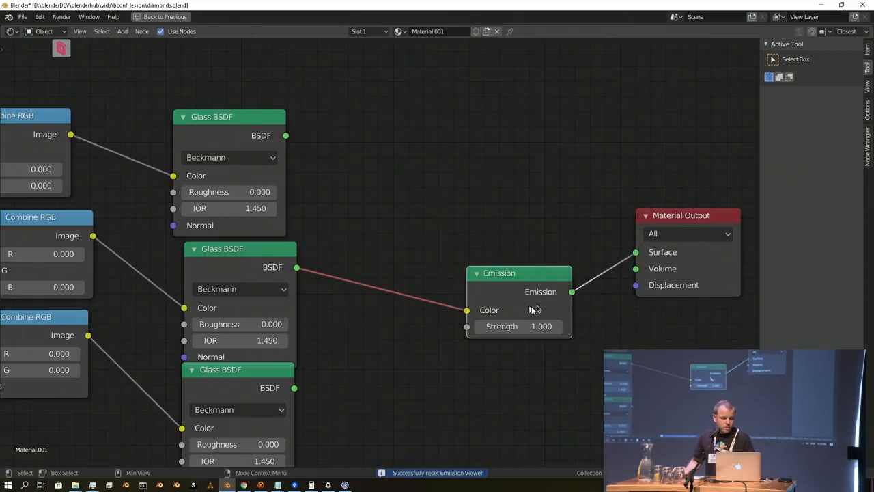
- Add an Add Shader node and link the first two Glass BSDF outputs into it
left_click(121, 32)
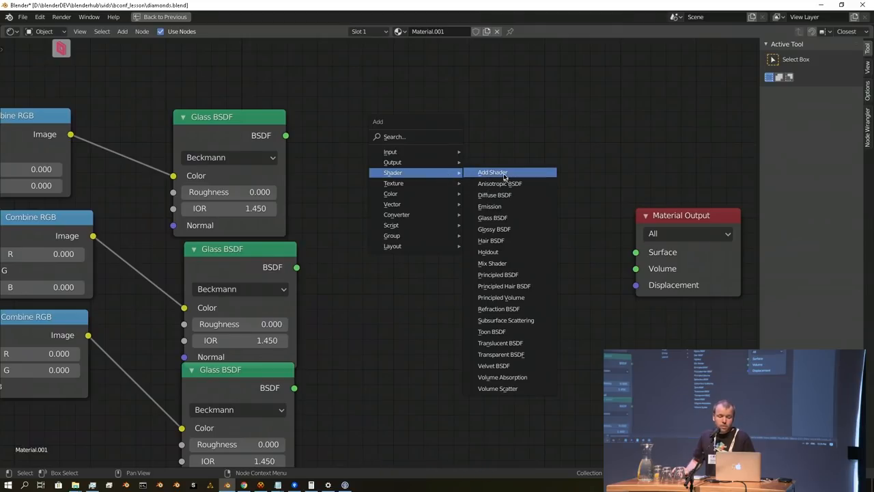
left_click(491, 172)
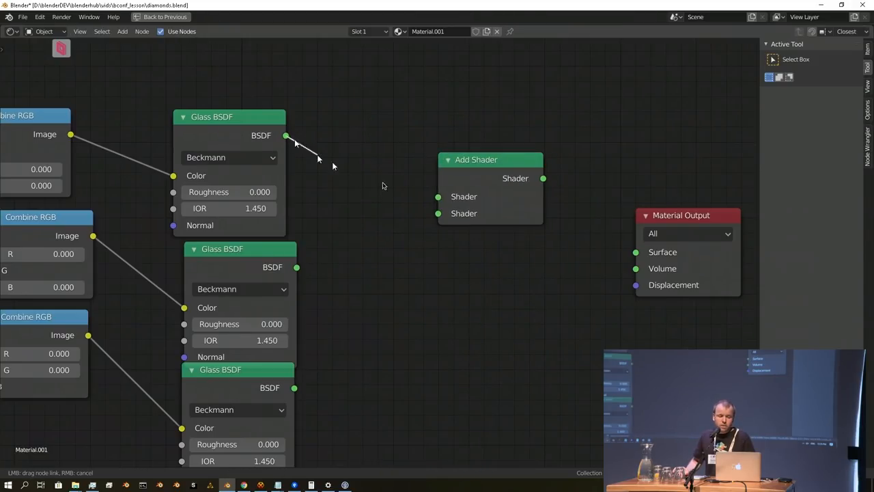
left_click_drag(490, 159, 399, 158)
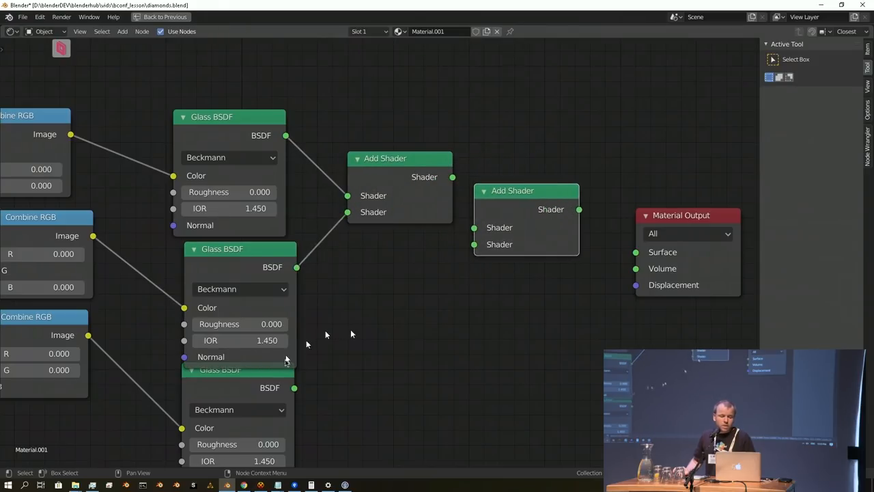
left_click_drag(294, 387, 474, 244)
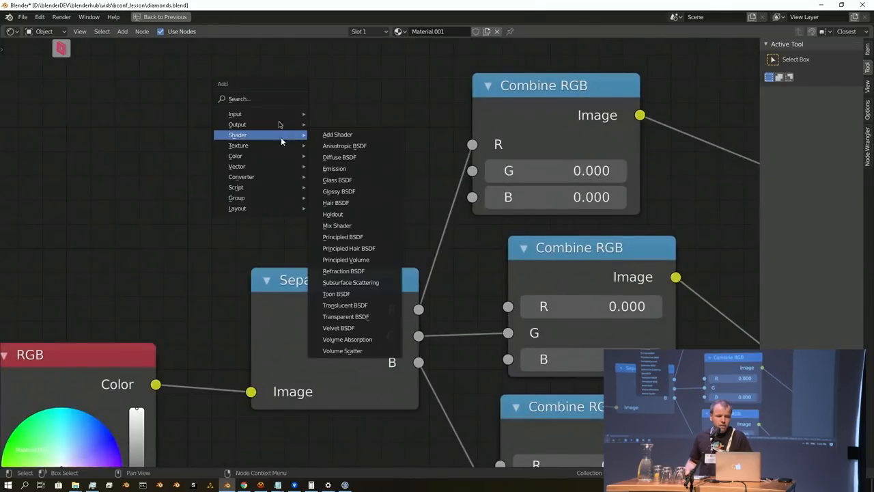
mouse_move(235, 114)
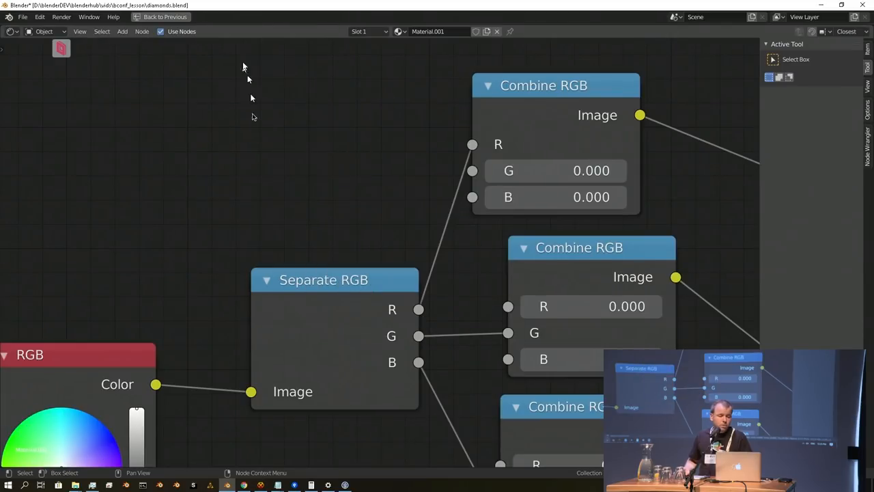
- Add a Value node set to 2.5 and duplicate it into two copies set to 0.05
scroll("down", 3)
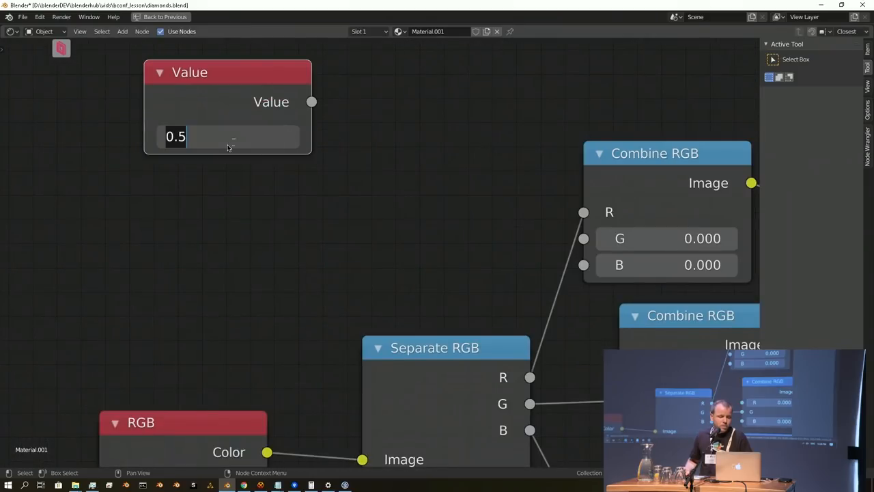
type("2.5")
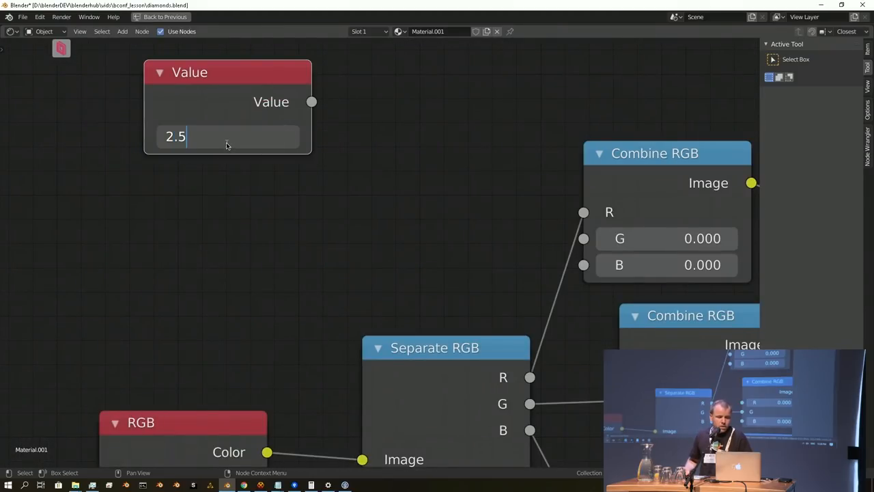
key("Return")
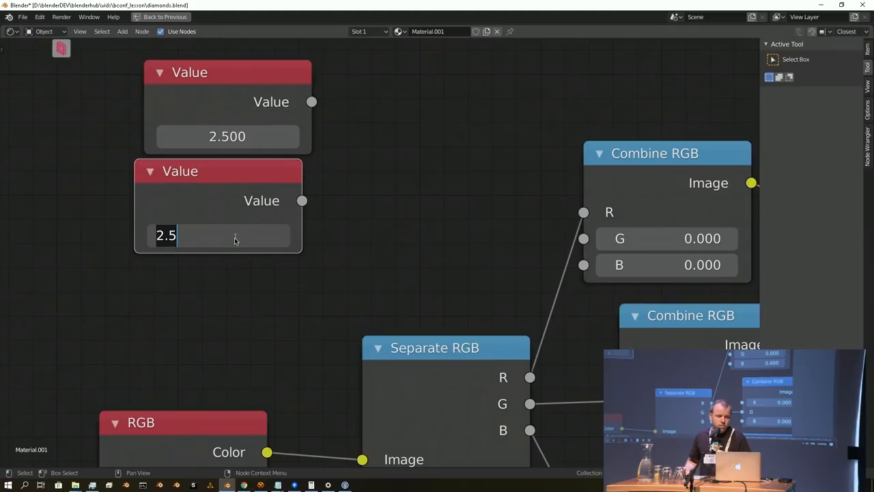
mouse_move(229, 247)
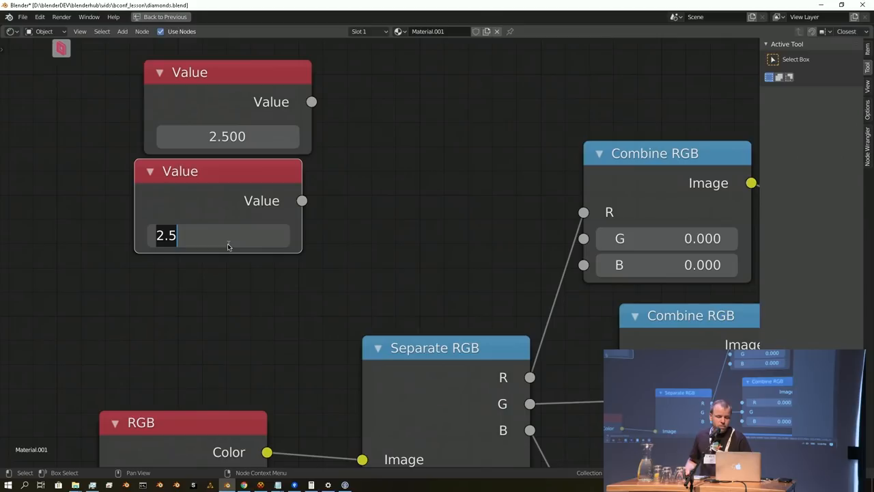
type("0.050")
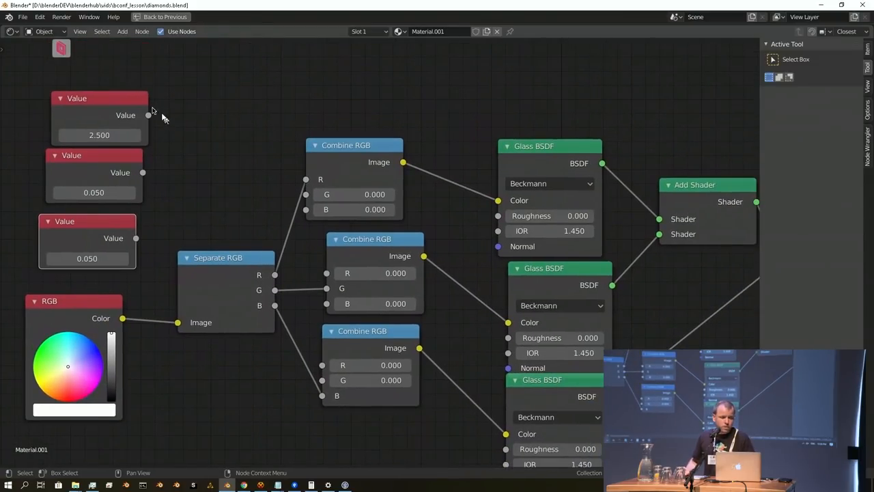
- Move the three Value nodes further left, clear of the colour nodes
left_click_drag(148, 114, 306, 179)
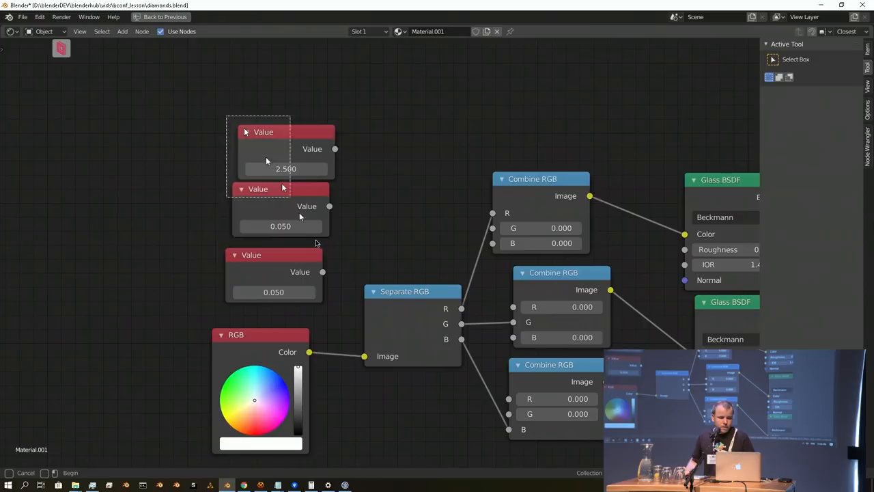
left_click_drag(266, 160, 160, 102)
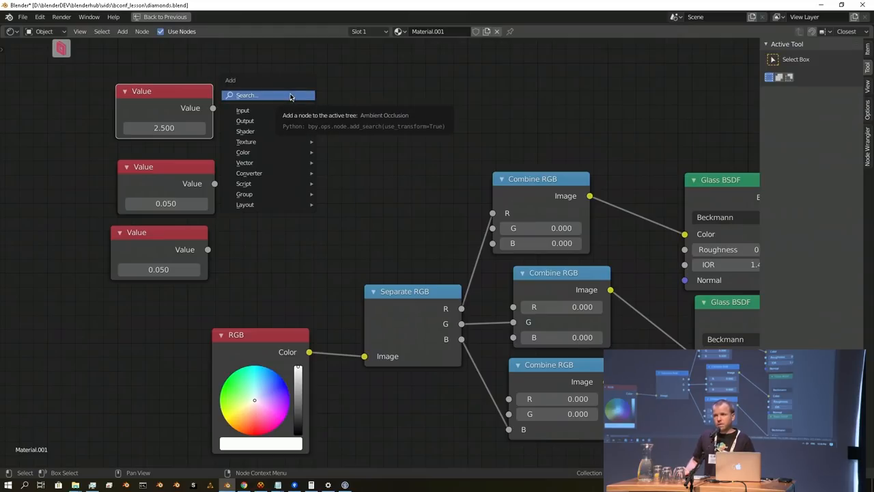
mouse_move(294, 97)
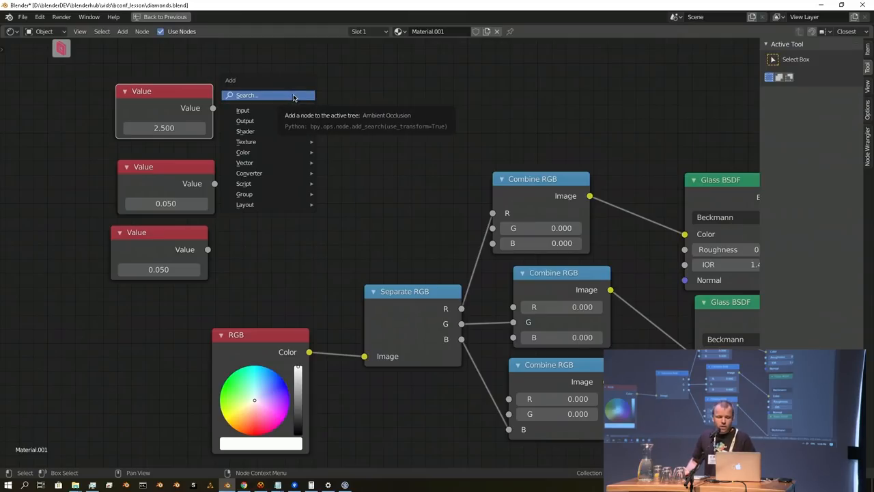
- Add two Math nodes, one set to Subtract and the other to Add
left_click(249, 173)
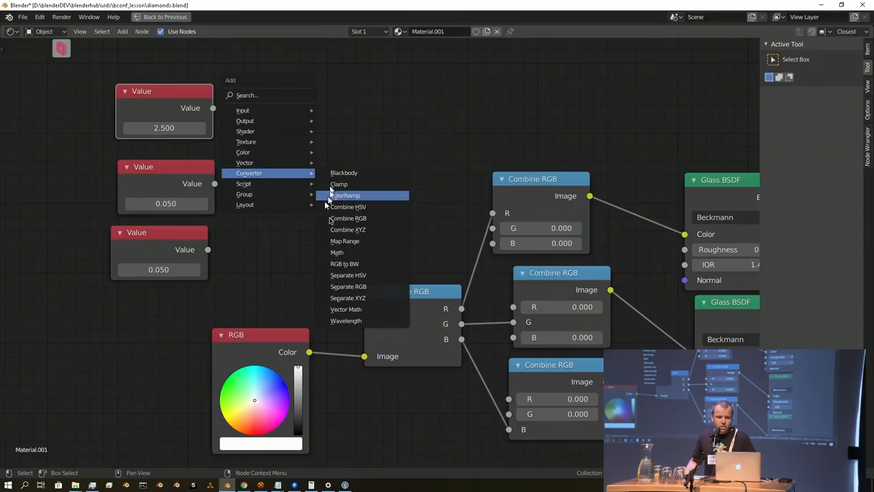
left_click(336, 252)
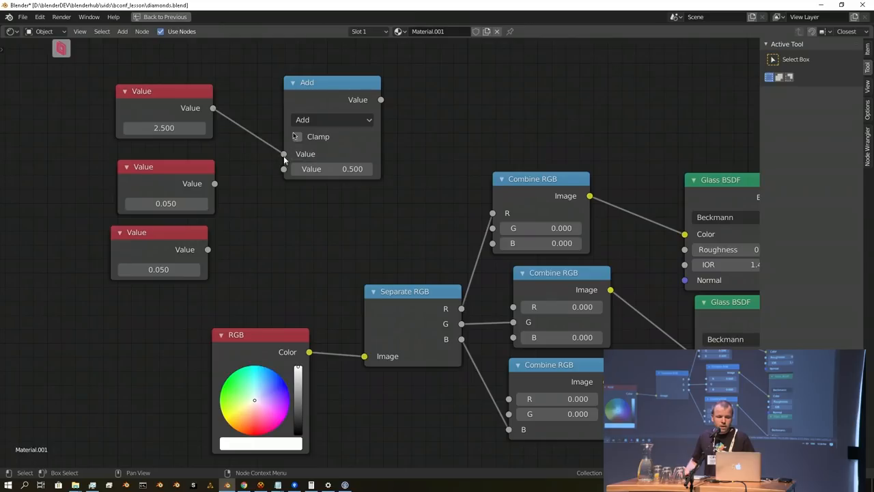
left_click(331, 119)
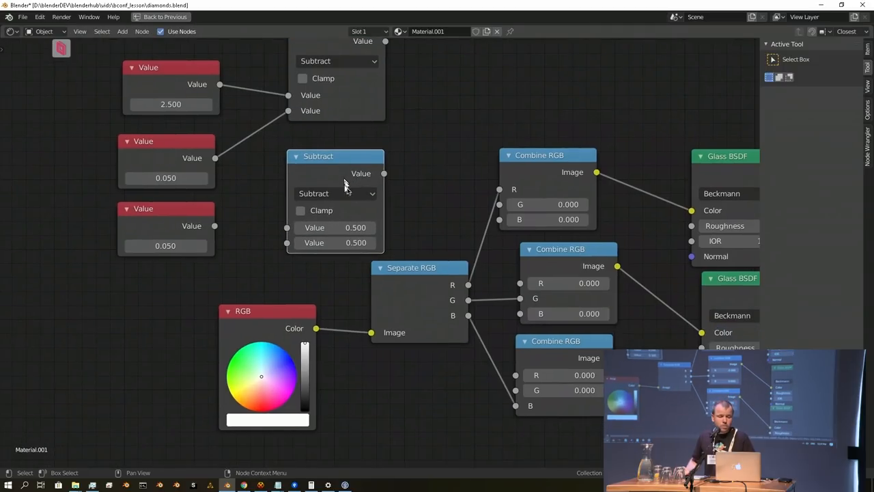
left_click(334, 193)
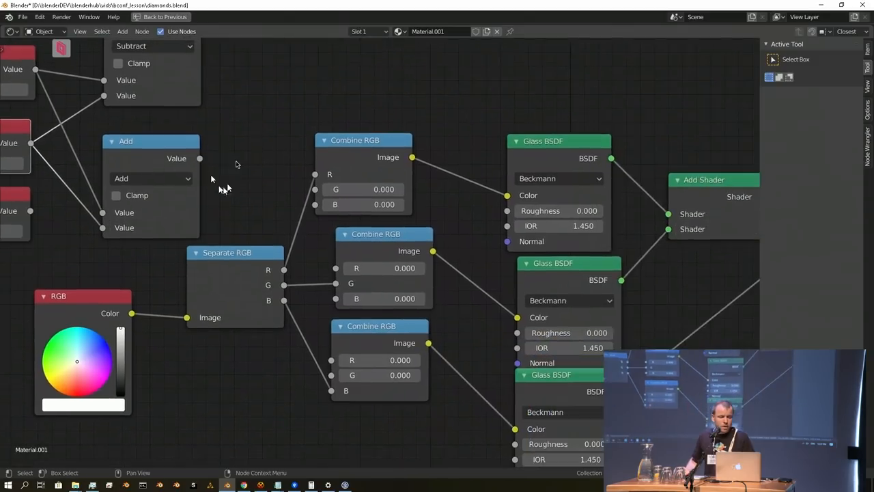
- Feed the Subtract and Add outputs into the Glass BSDF IOR inputs replacing the fixed 1.450
scroll("down", 3)
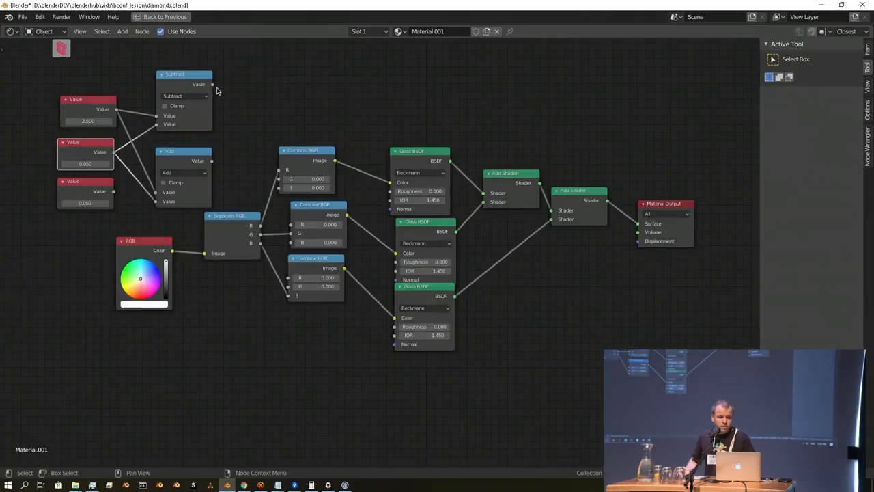
left_click_drag(212, 84, 383, 201)
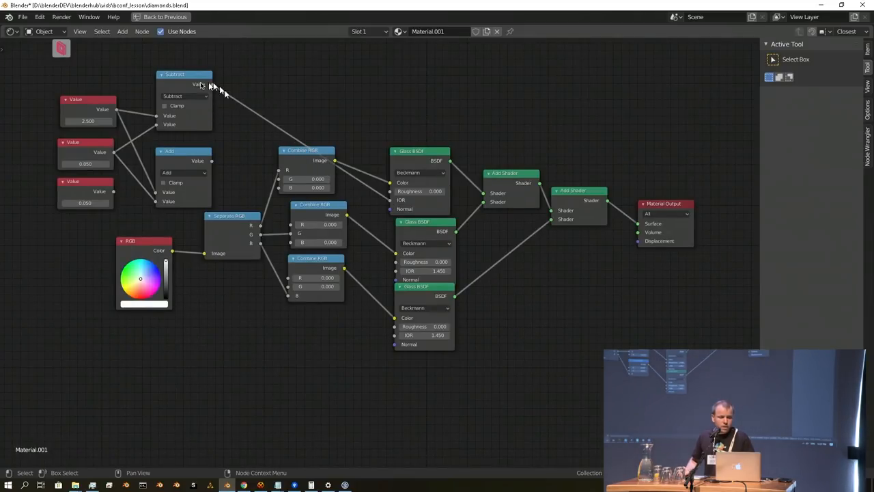
mouse_move(114, 115)
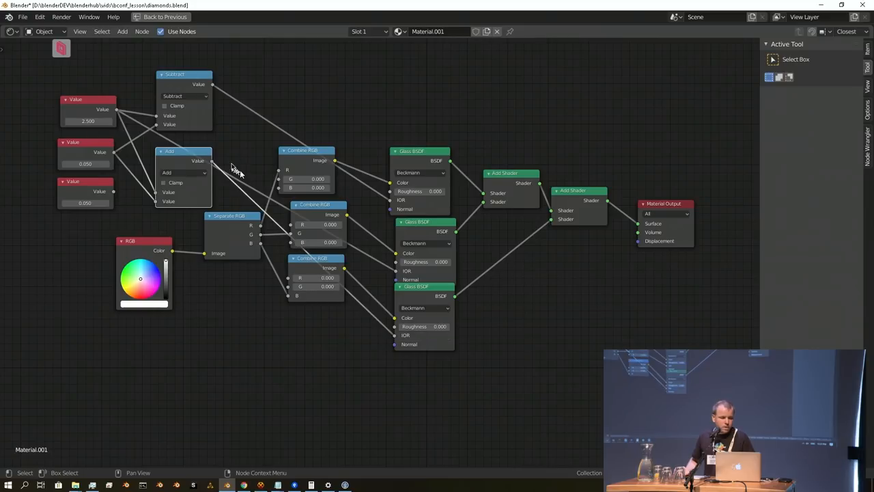
scroll("up", 3)
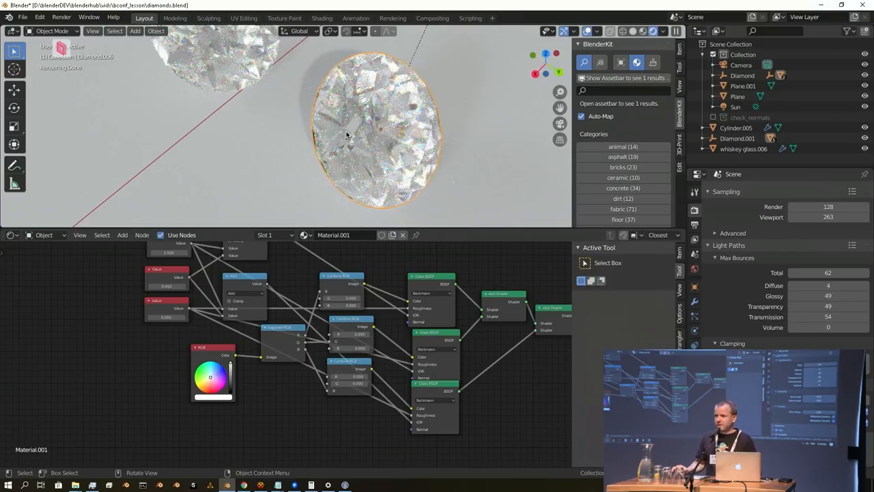
mouse_move(335, 126)
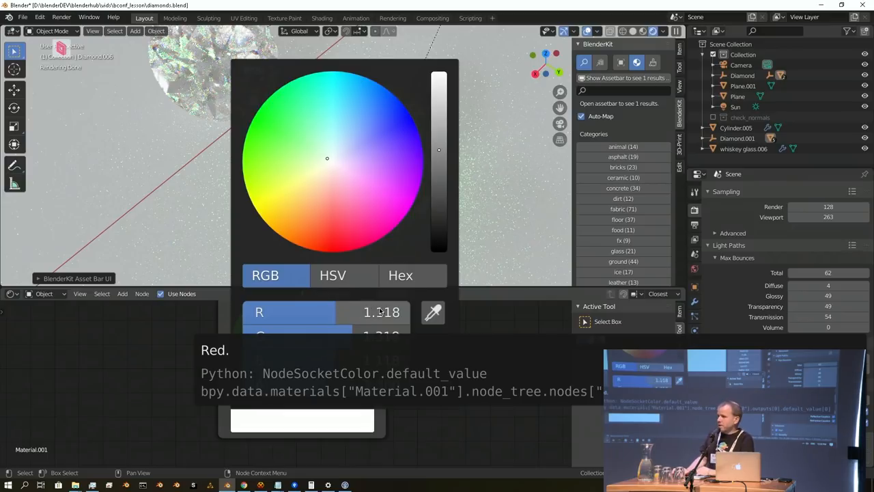
mouse_move(381, 304)
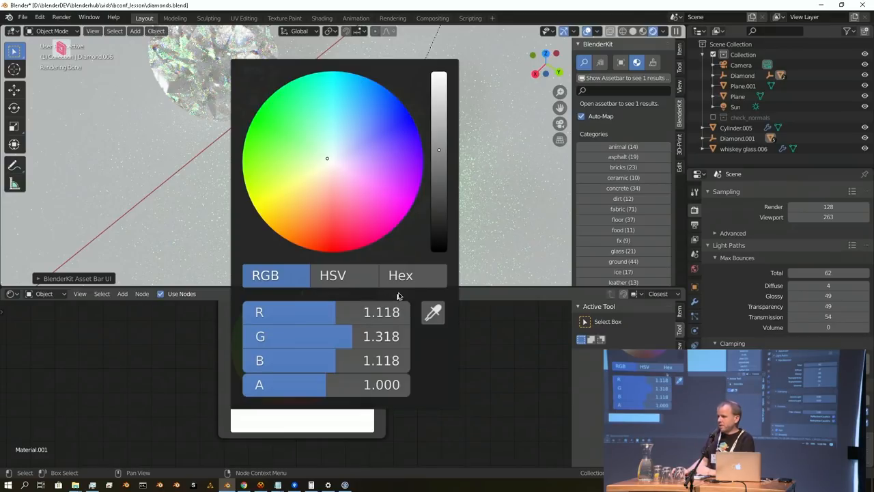
mouse_move(406, 290)
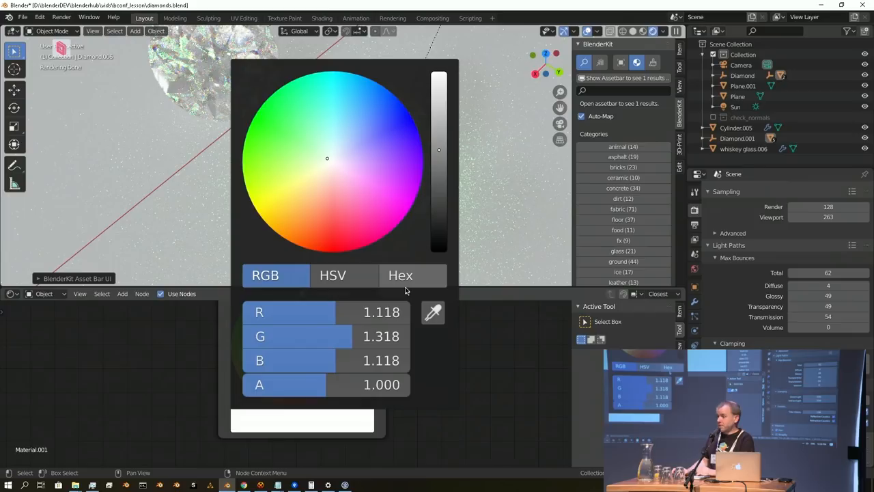
mouse_move(413, 288)
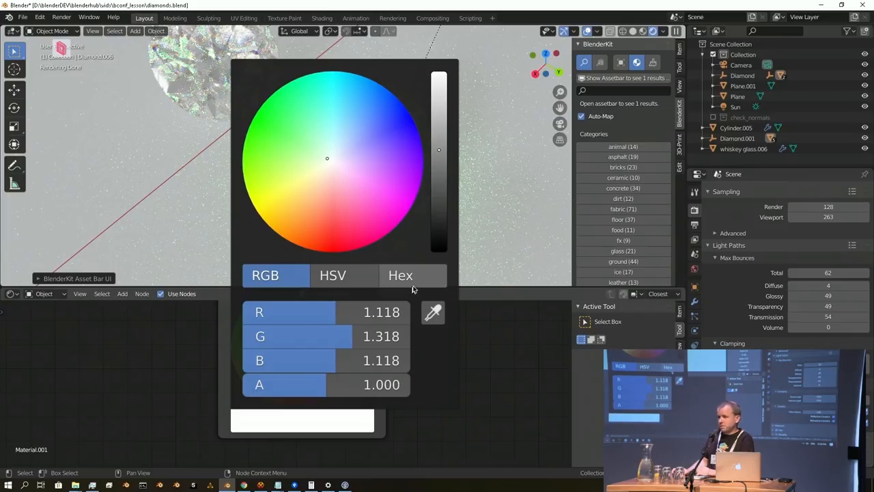
mouse_move(420, 287)
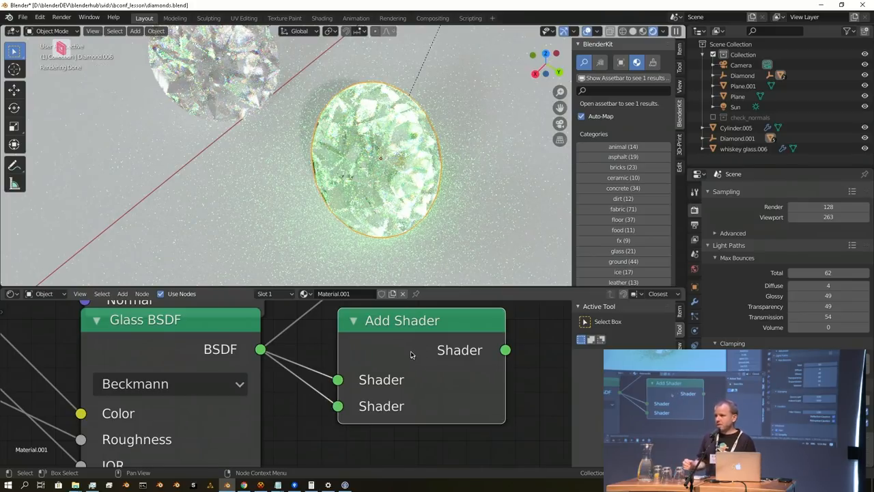
mouse_move(420, 362)
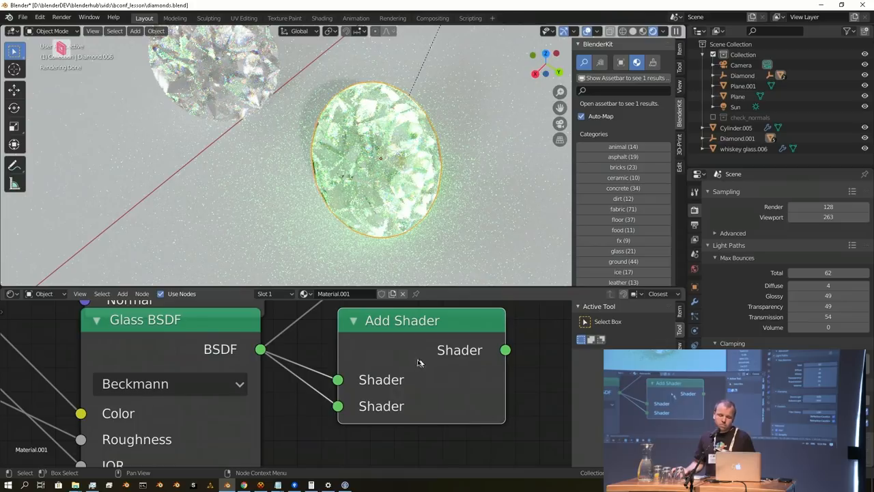
mouse_move(408, 365)
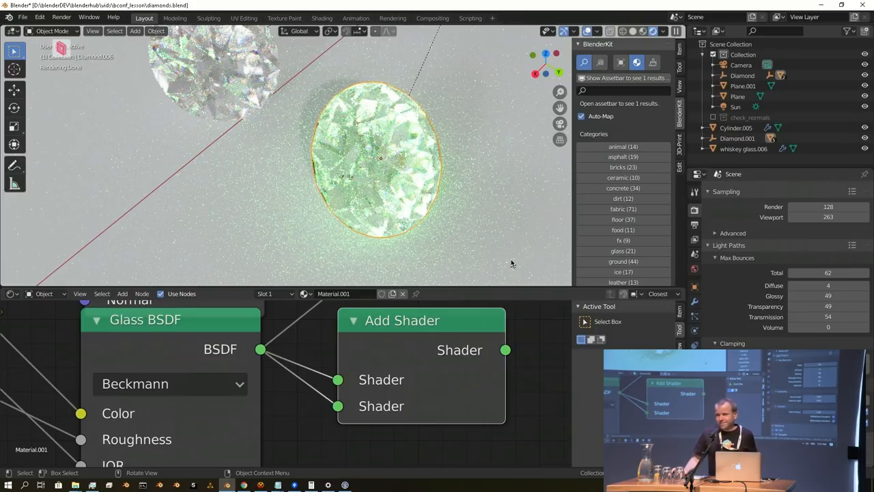
mouse_move(515, 272)
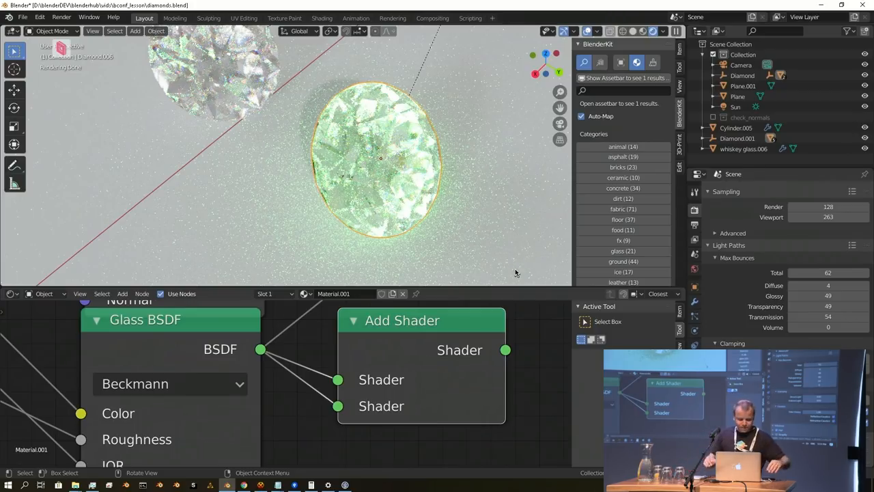